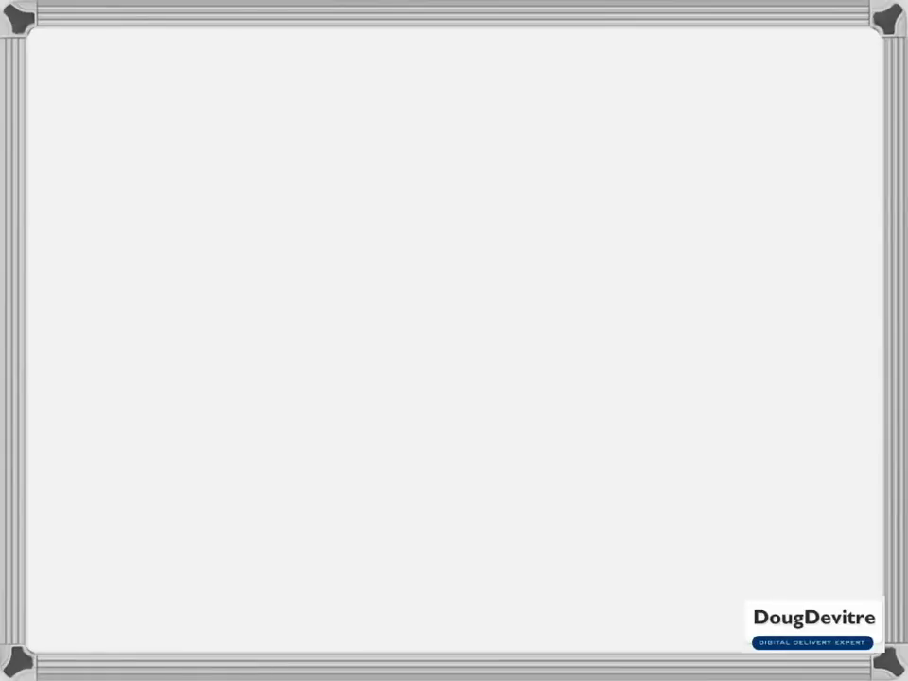
- Draw the yellow ellipse with purple arrows, clear it, and sketch a red sad stick figure
drag(372, 181, 191, 502)
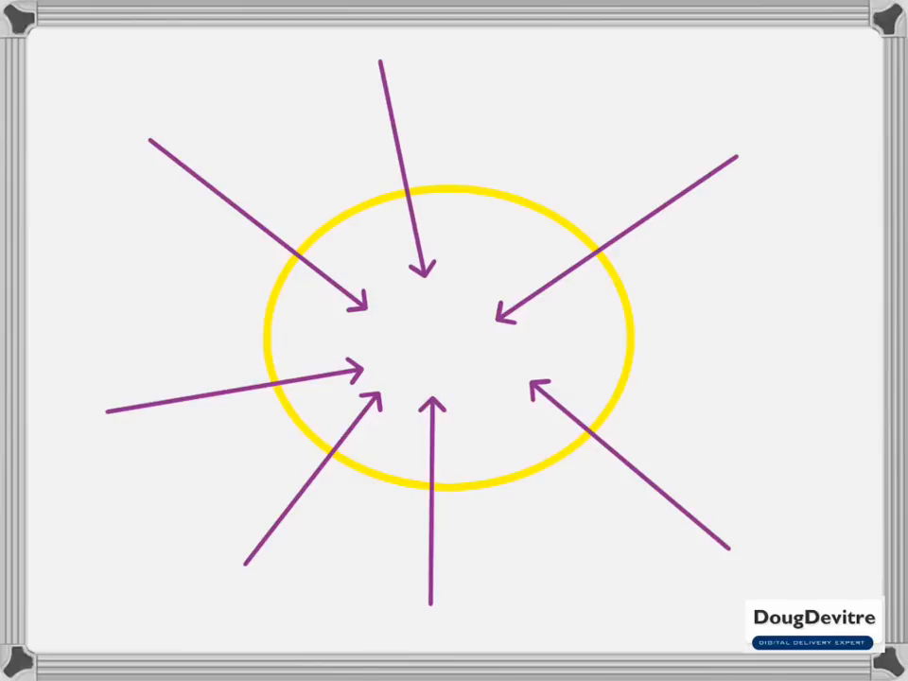
drag(369, 331, 383, 326)
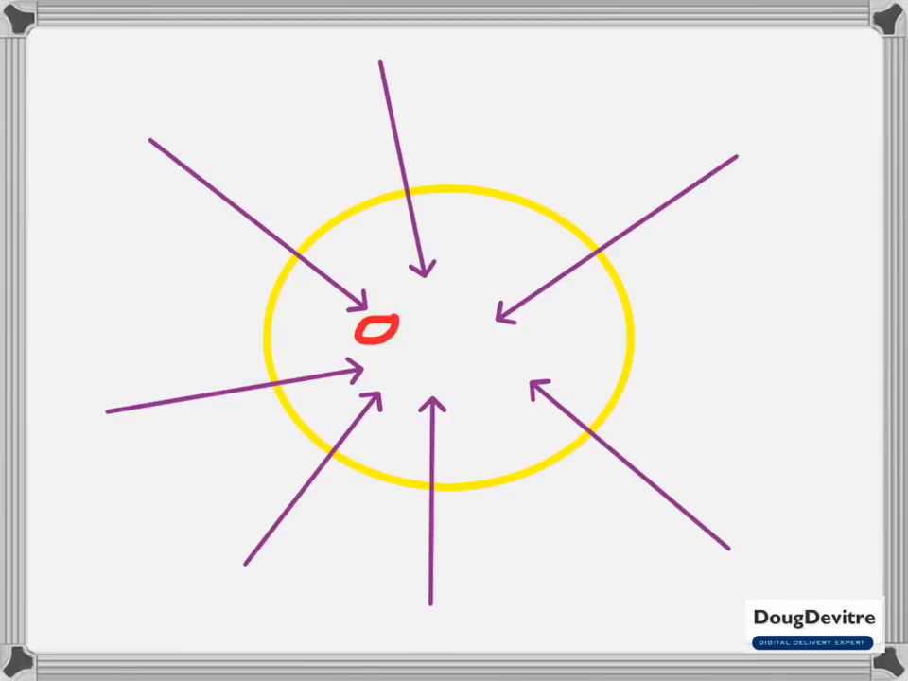
text(offt)
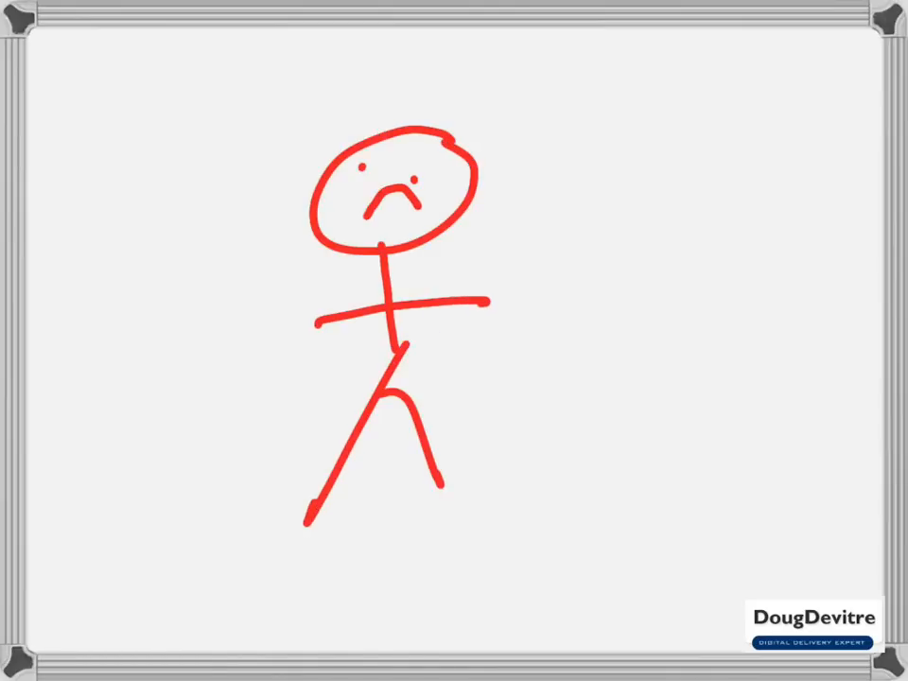
- Draw three green outlined rectangles, one wide and two tall, on the cleared board
drag(473, 260, 487, 341)
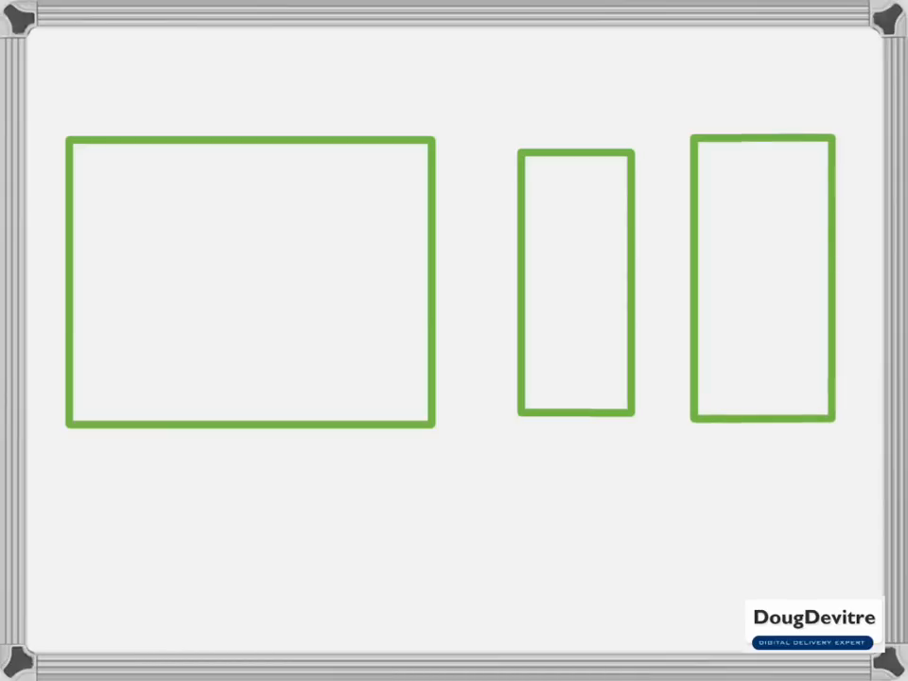
- Handwrite 'VIDEO' in red at the top left of the cleared board
drag(199, 192, 294, 192)
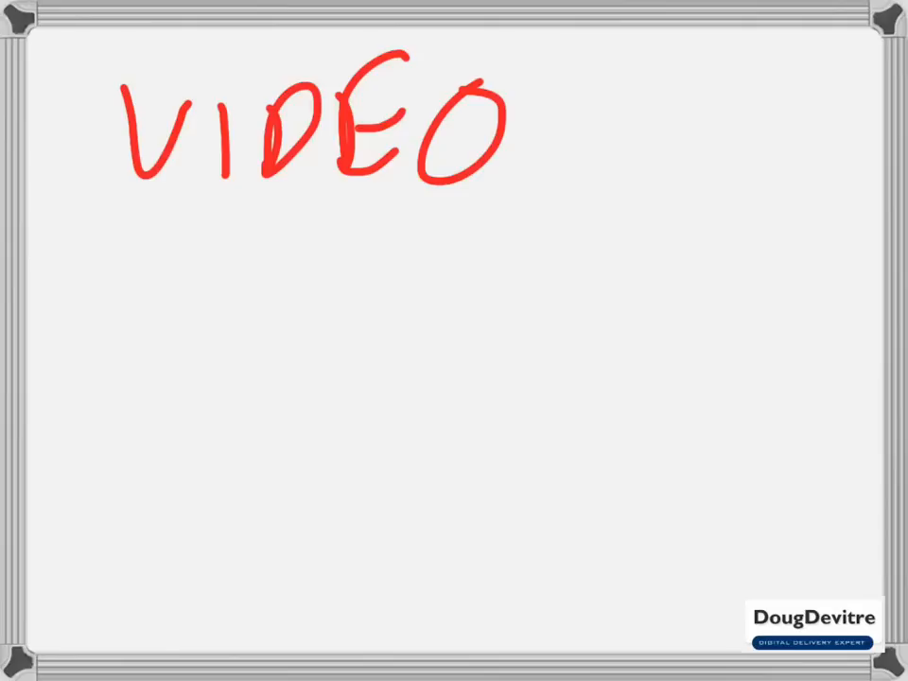
- Erase the handwritten 'VIDEO', leaving the whiteboard blank
drag(151, 246, 274, 303)
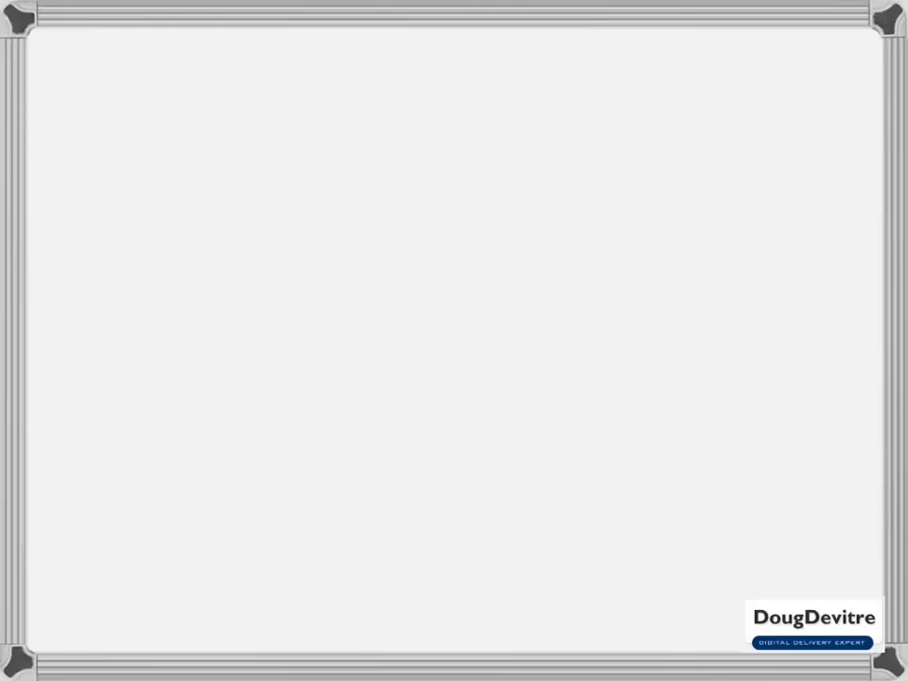
drag(157, 104, 288, 199)
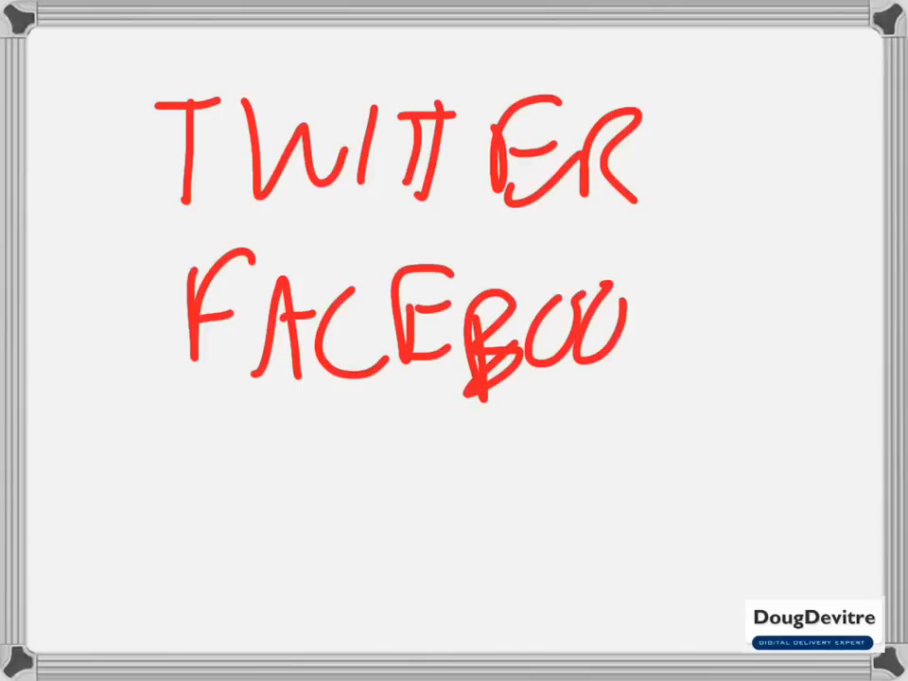
drag(624, 274, 719, 378)
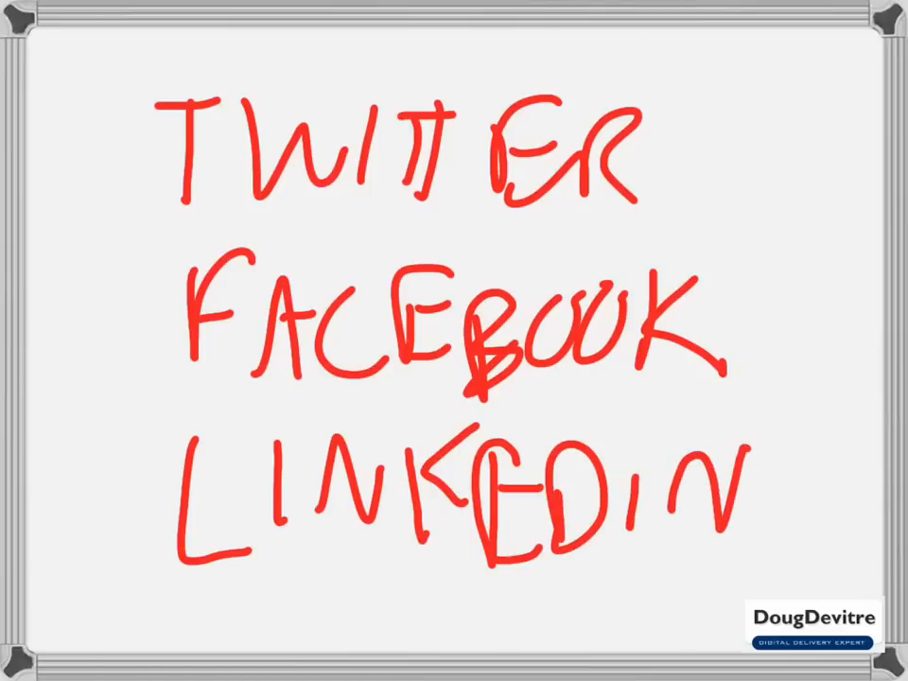
drag(785, 123, 772, 322)
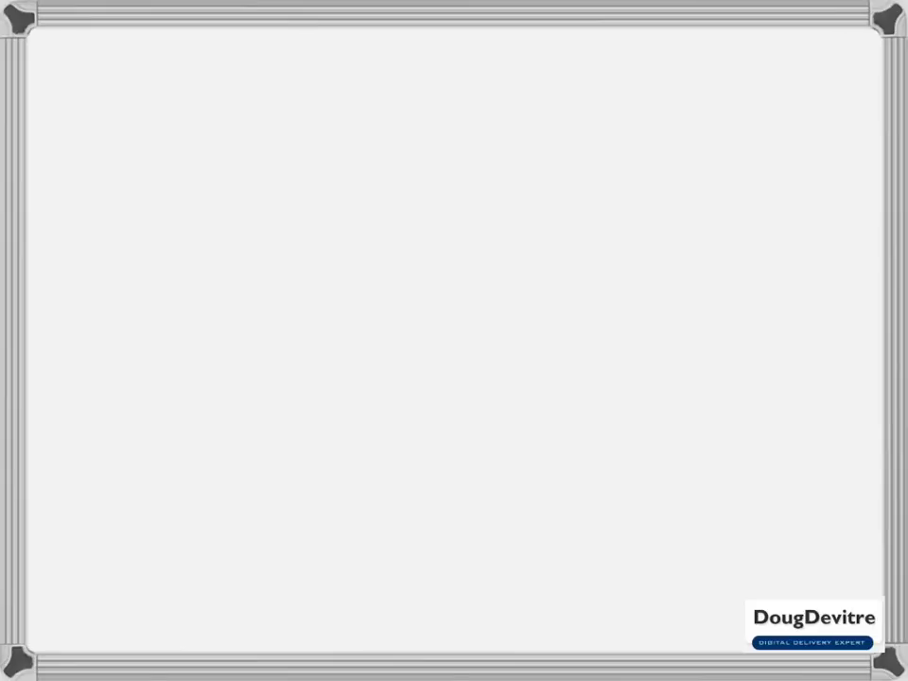
- Draw a green box at the upper left labelled 'ADD CART', and add 'TICKET'
drag(93, 163, 422, 252)
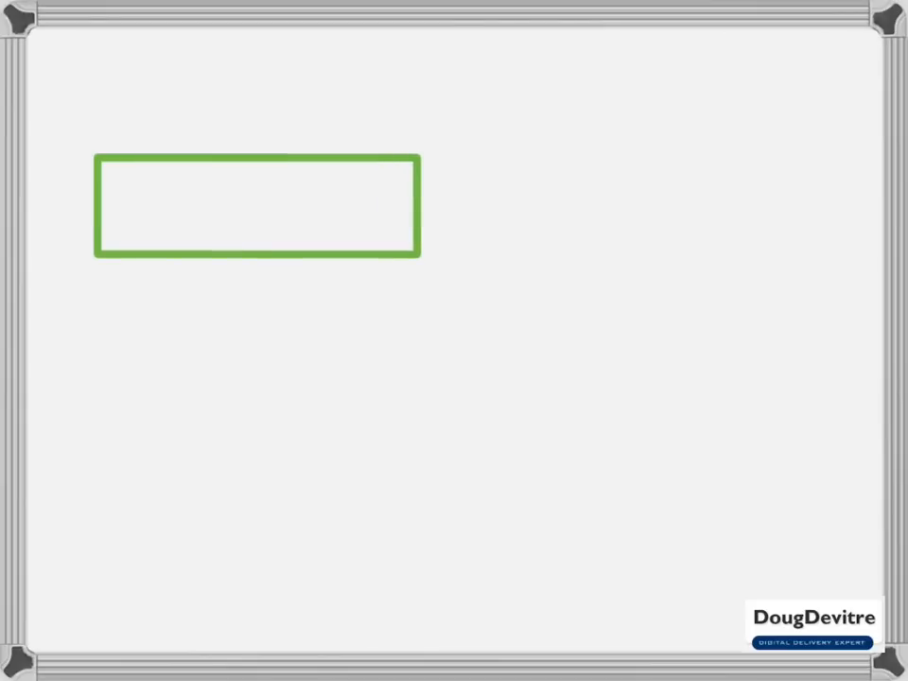
text(ADD)
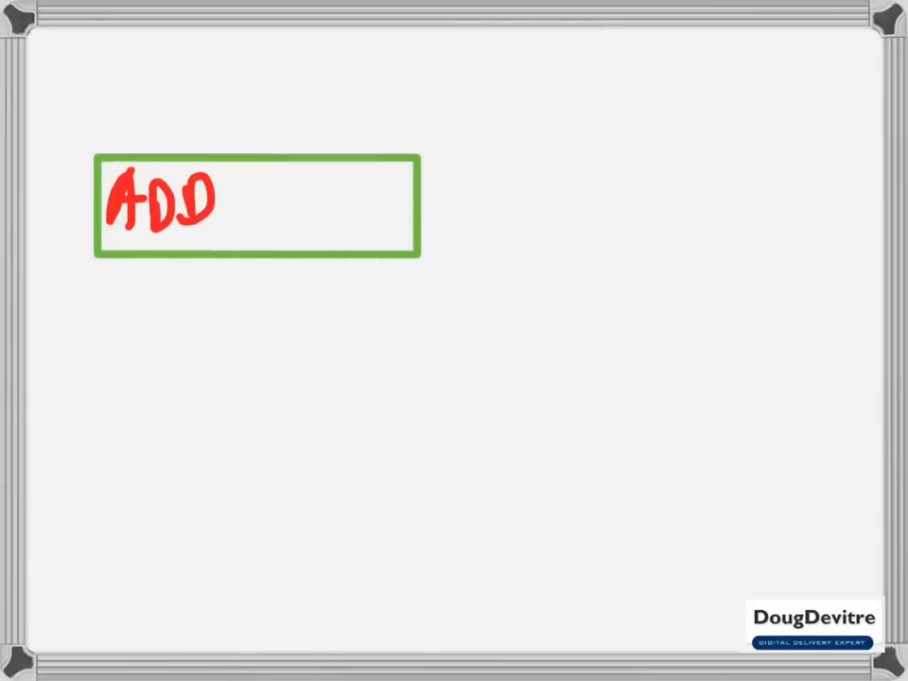
text(CART)
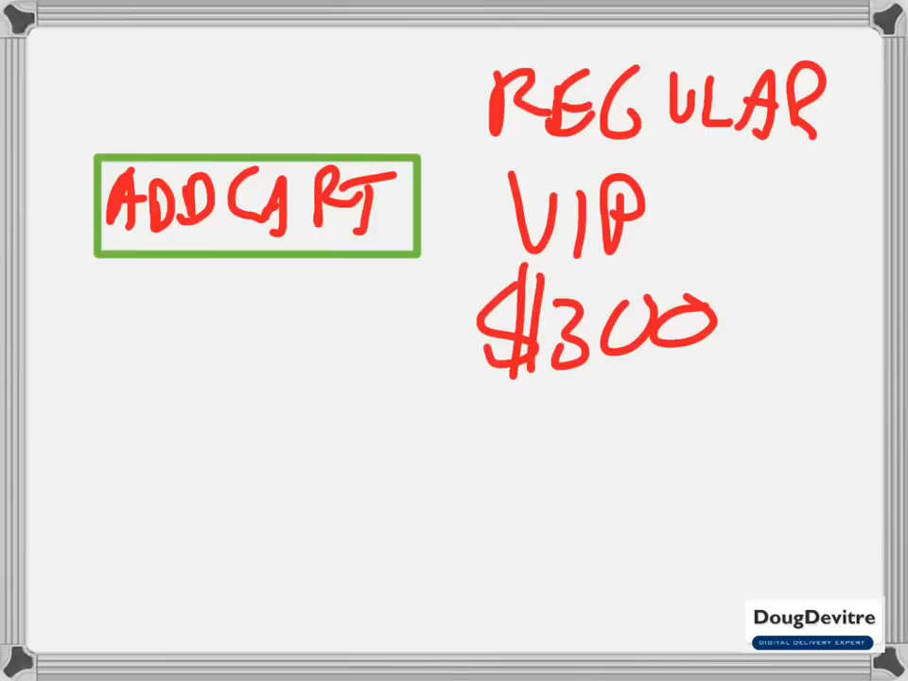
text(TICK)
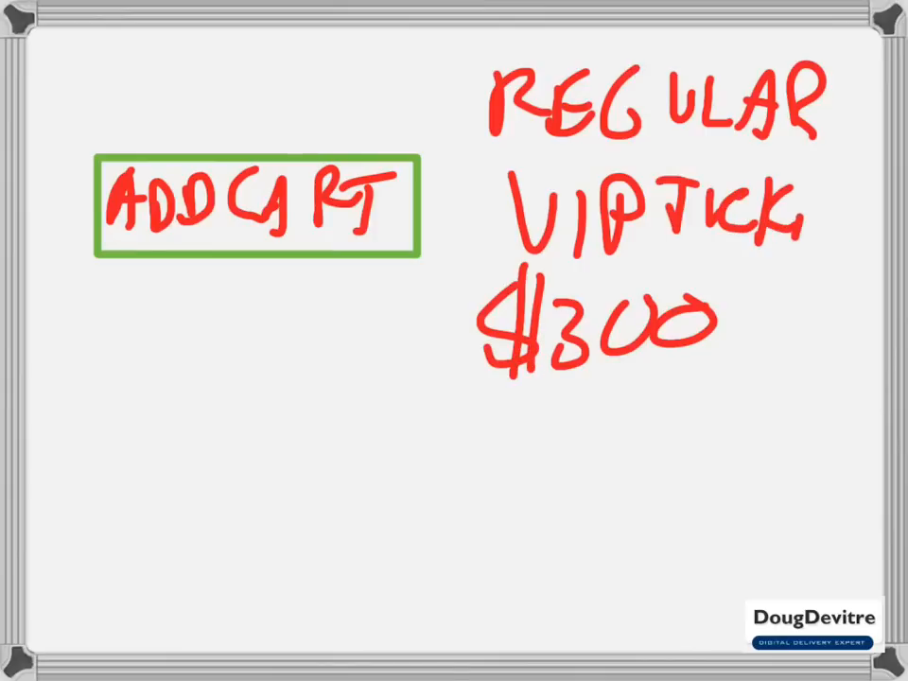
text(ET)
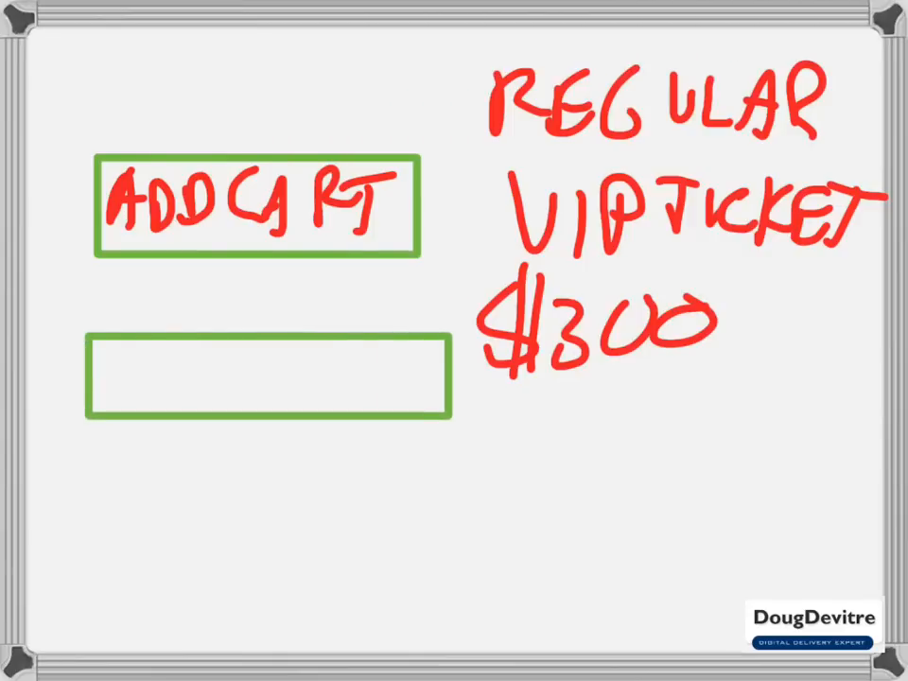
- Add 'SOCIAL MEDIA' share and 'ASSIGNMENT' labels, then leave only red 'TICKET BRING'
text(SOCIA)
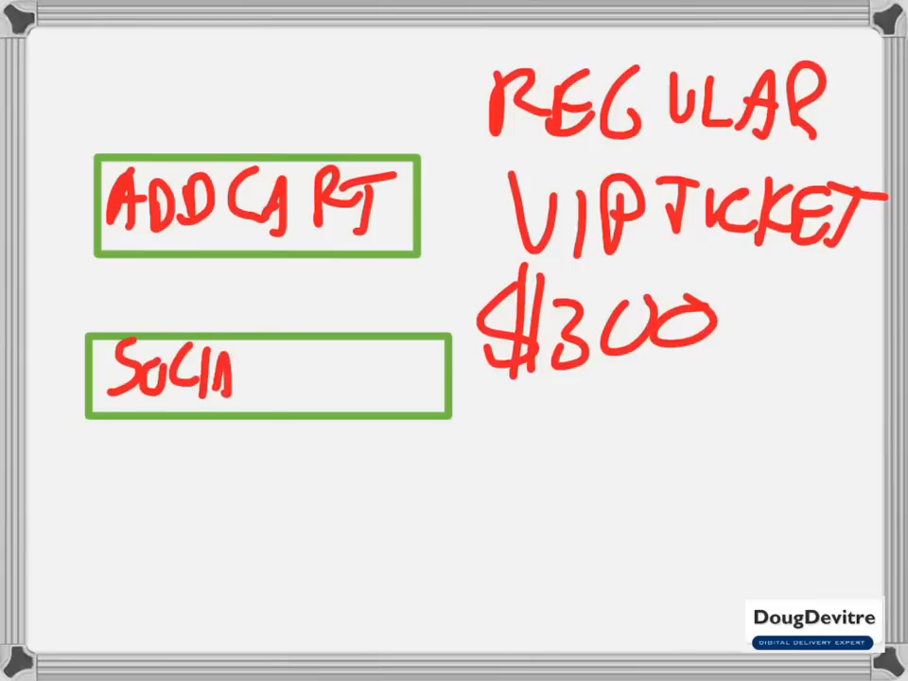
text(LMF)
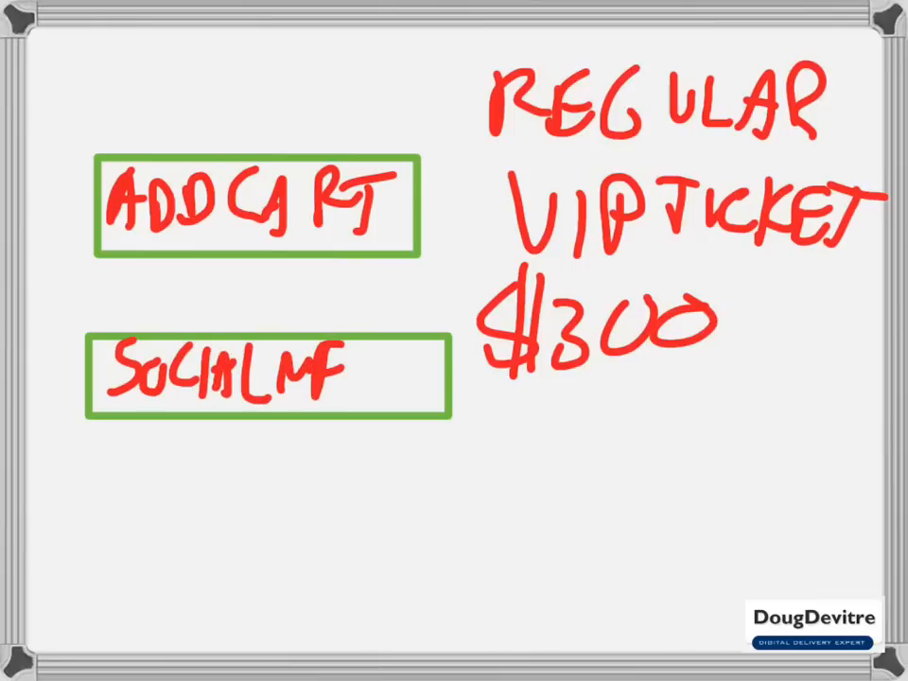
text(MEDIA)
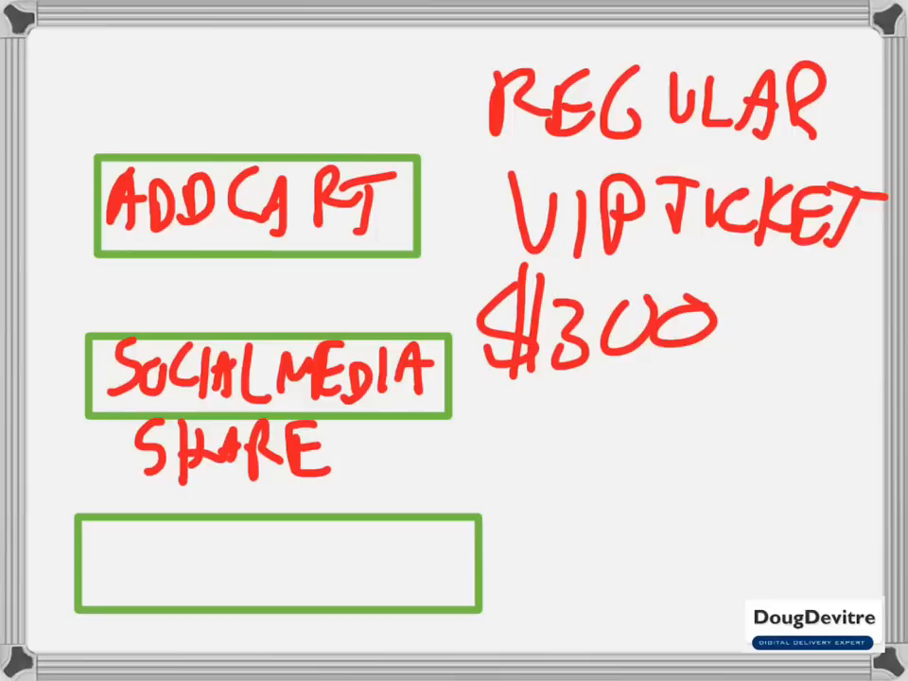
text(ASSI)
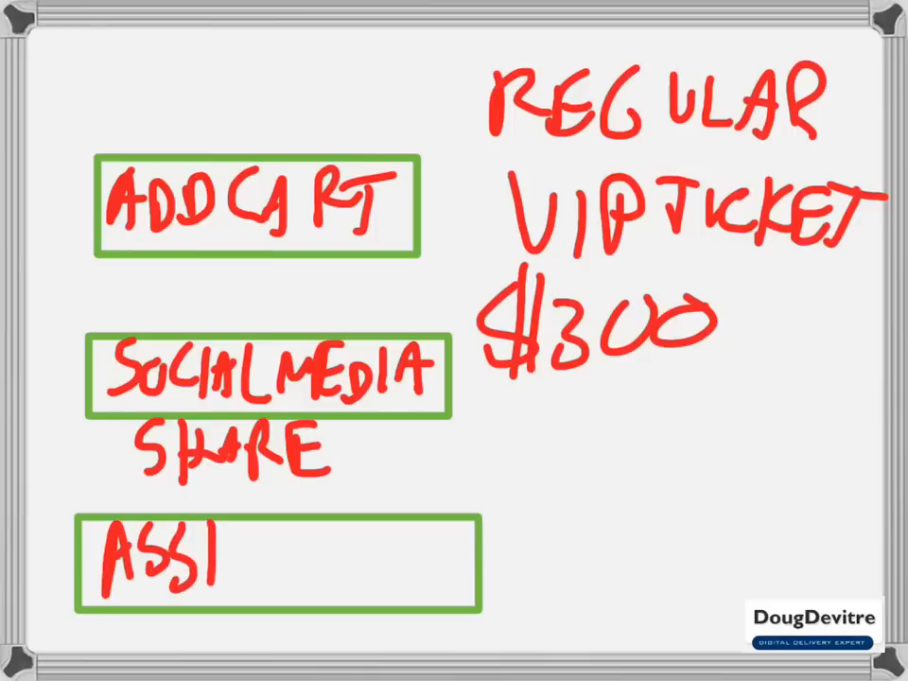
text(GNMT)
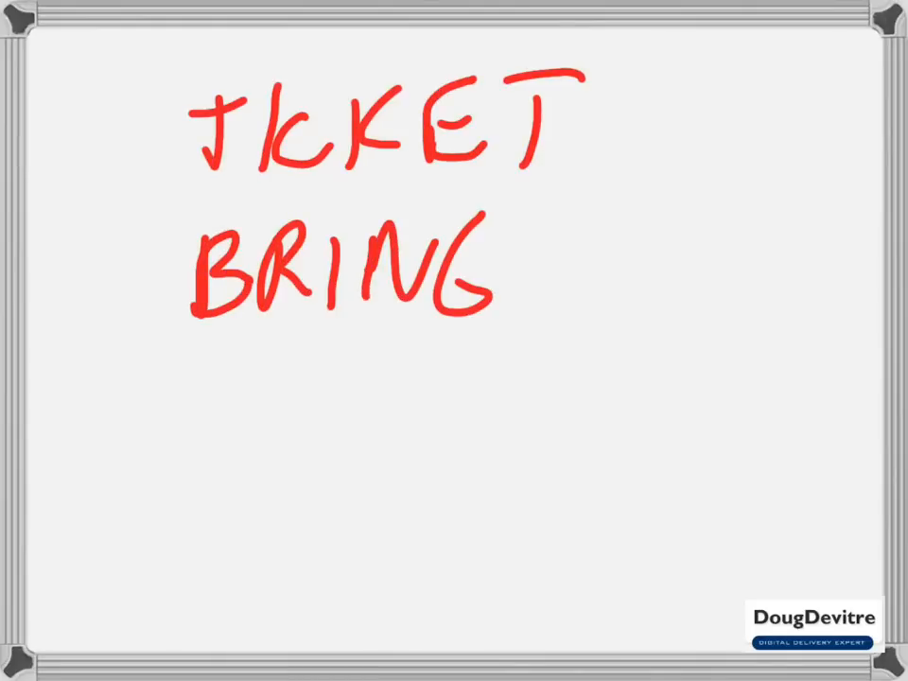
- Write 'A FRIEND' and '2 FOR' in red beneath 'BRING'
drag(530, 227, 558, 312)
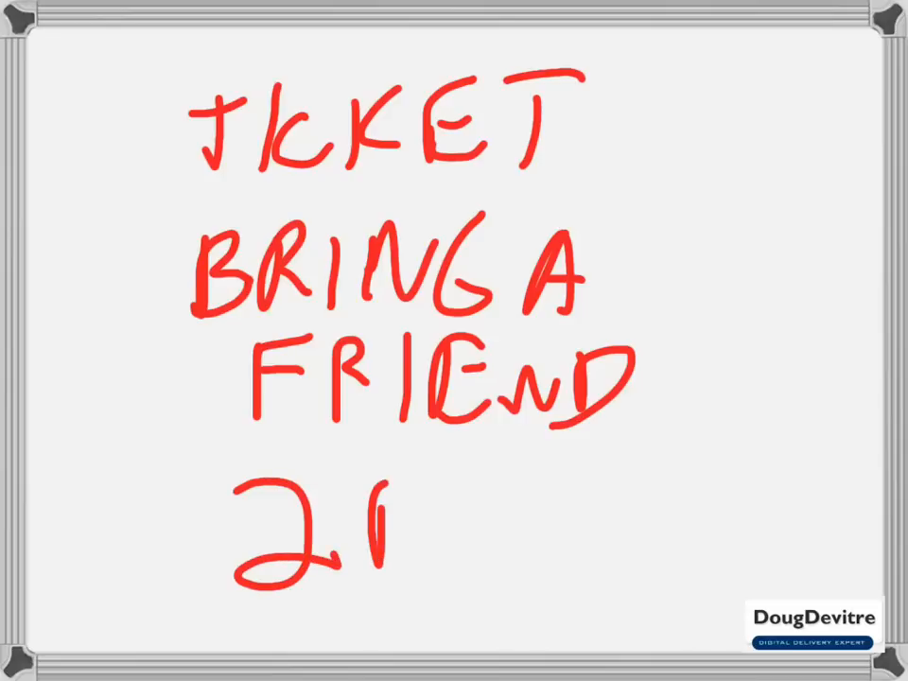
text(FOR)
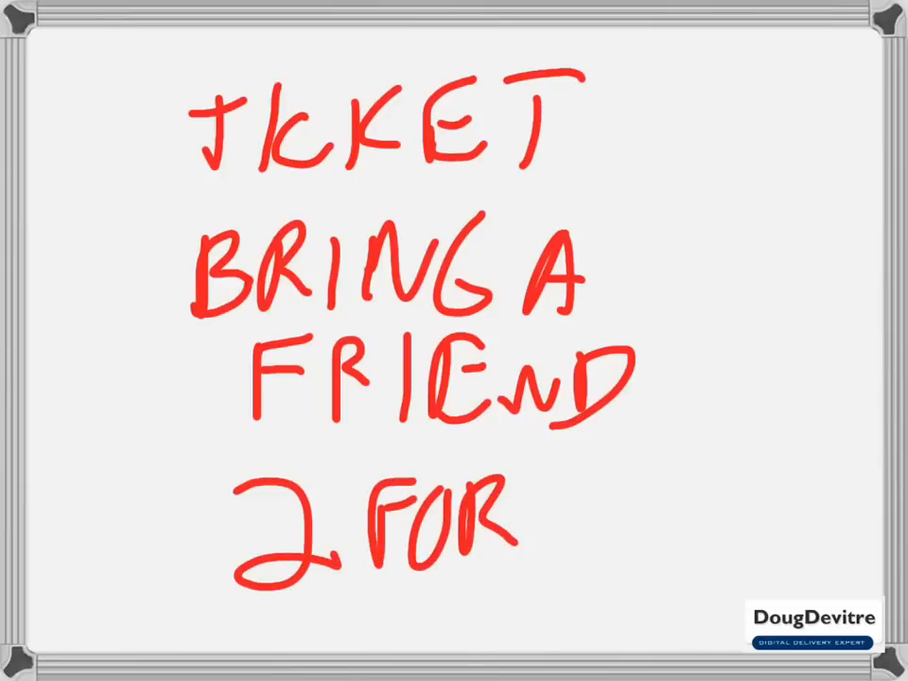